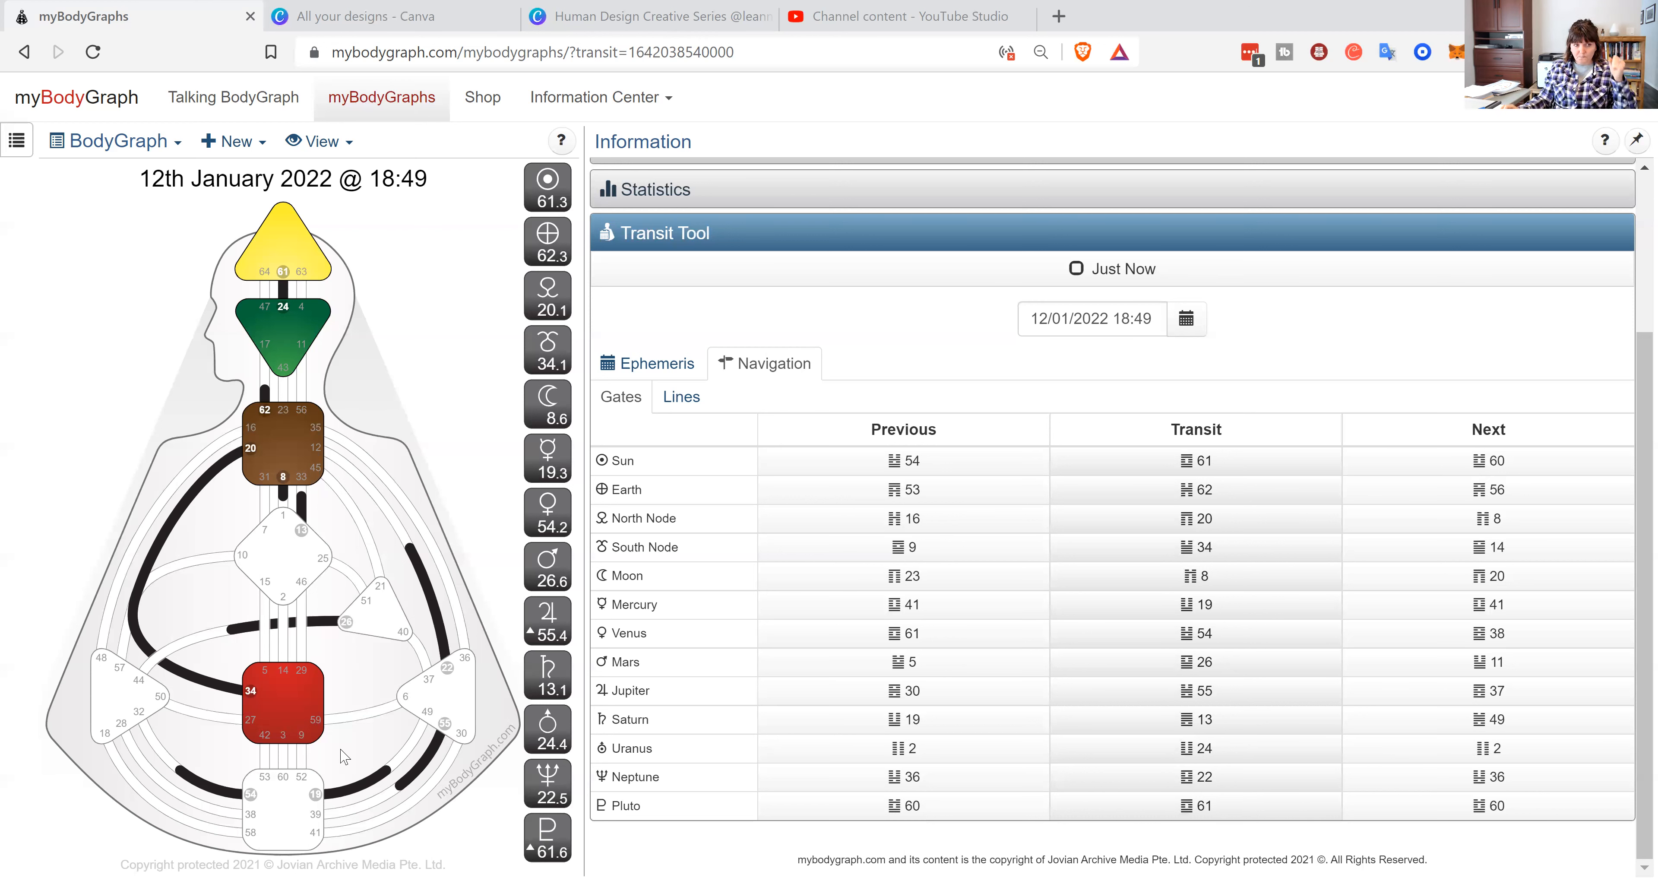
mouse_move(303, 702)
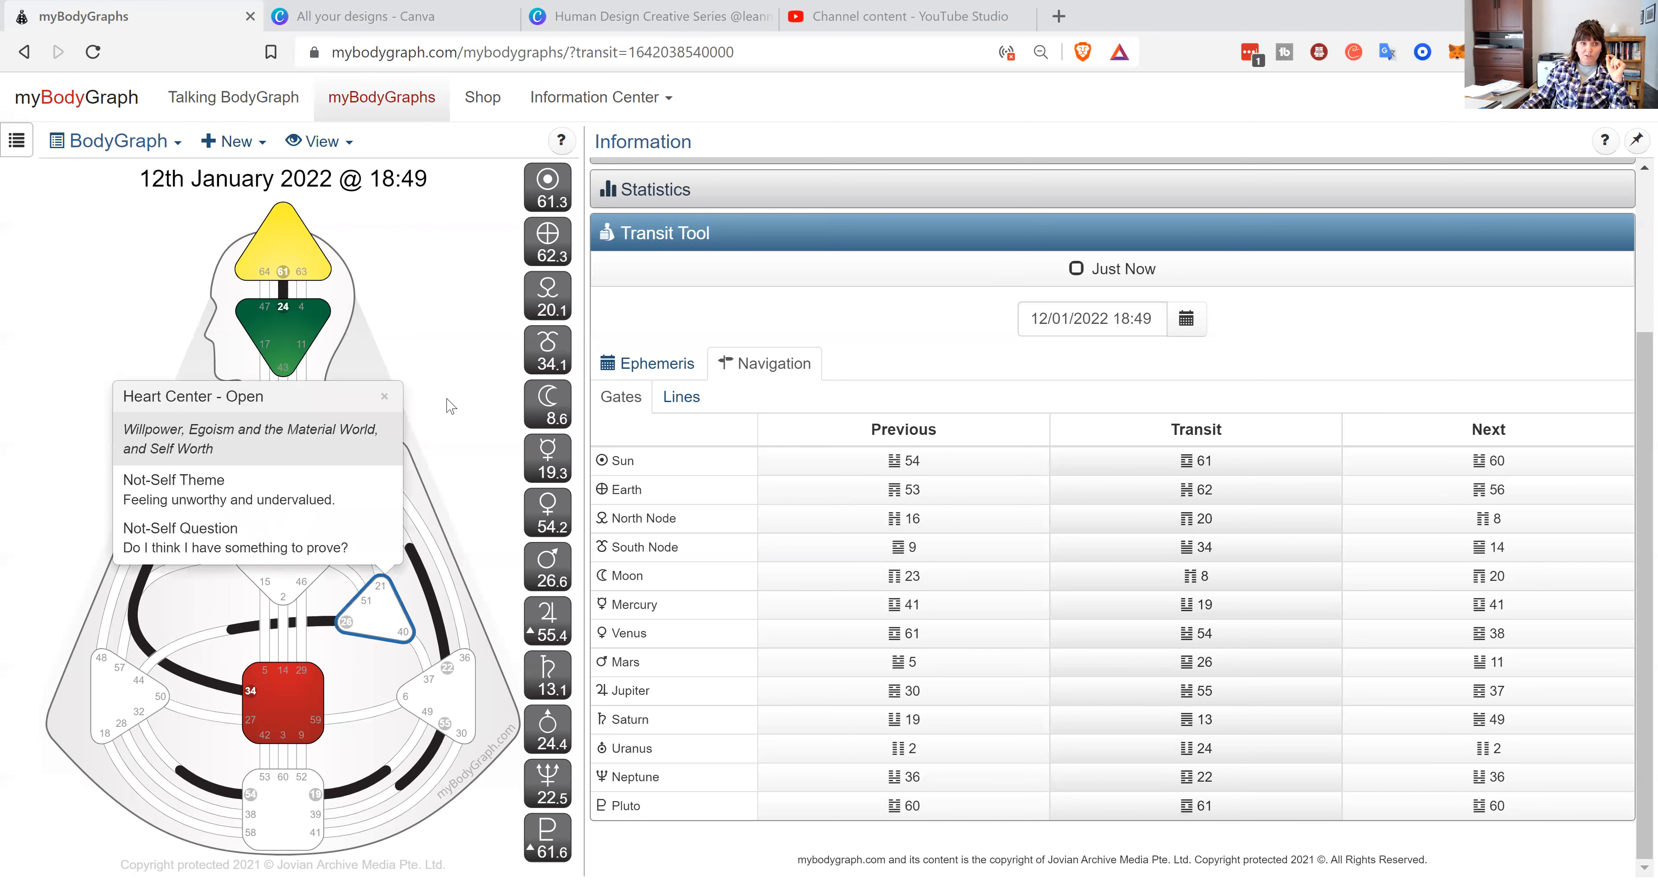
left_click(280, 444)
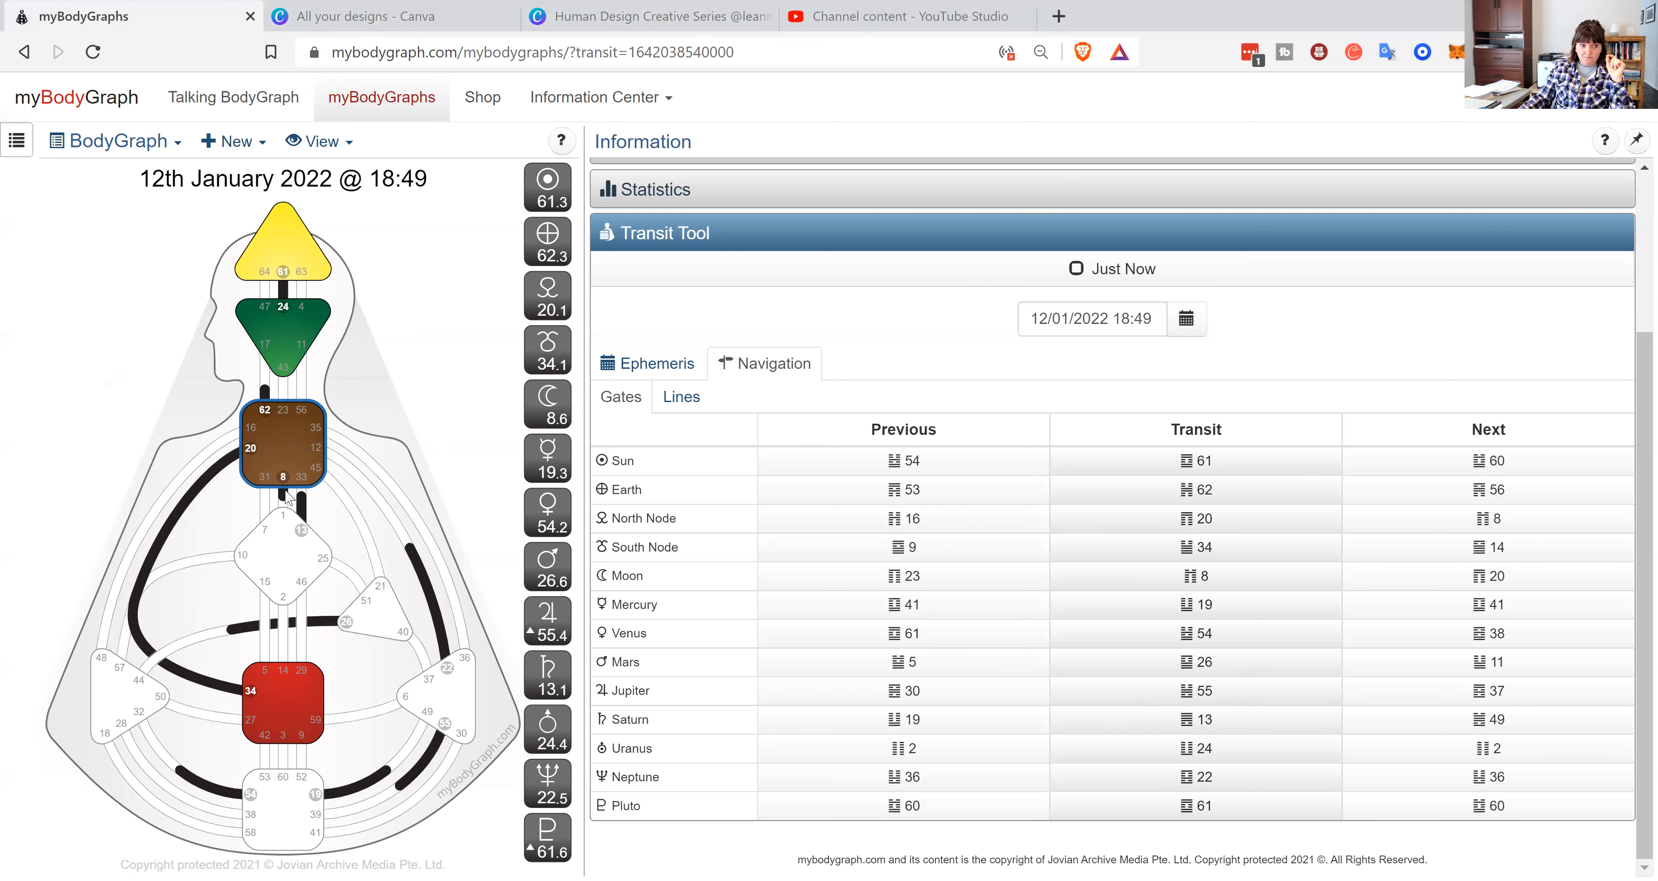